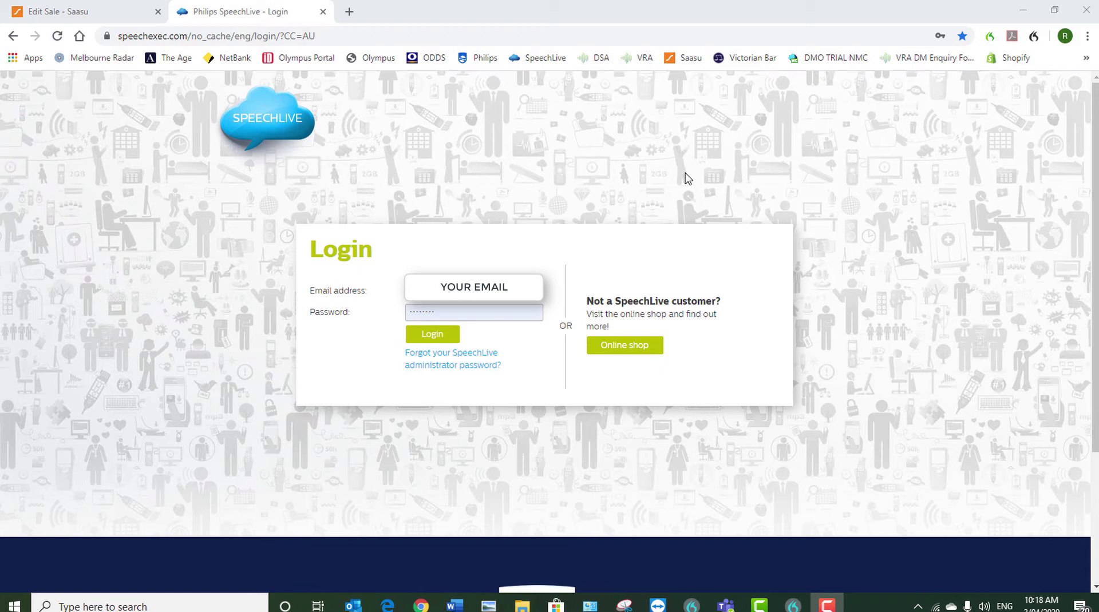
mouse_move(619, 145)
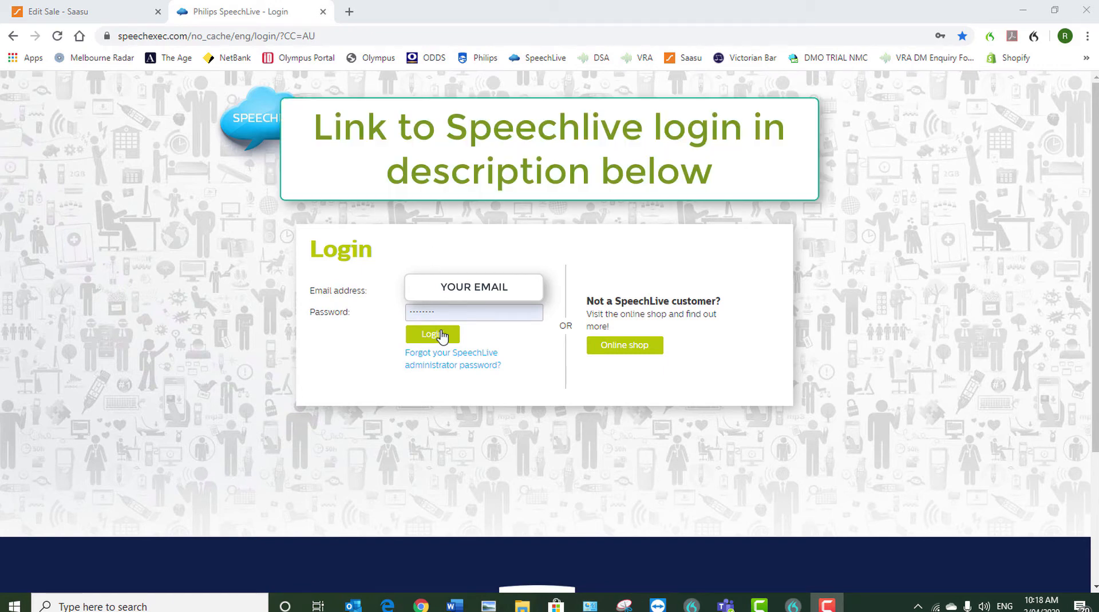
- Log in to the SpeechLive account with the filled-in email and password
left_click(432, 334)
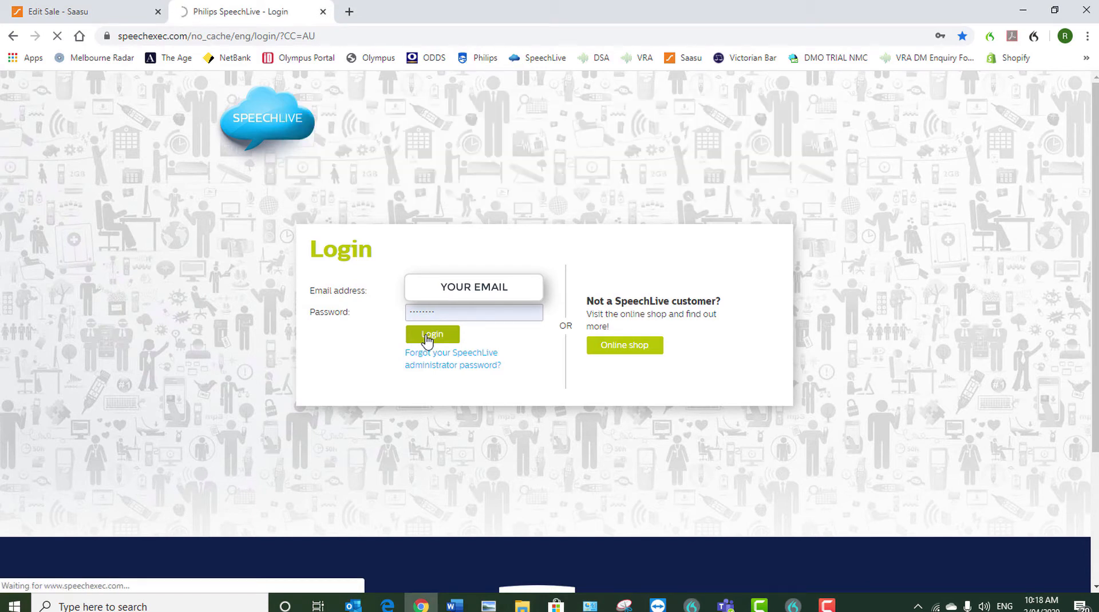
left_click(432, 335)
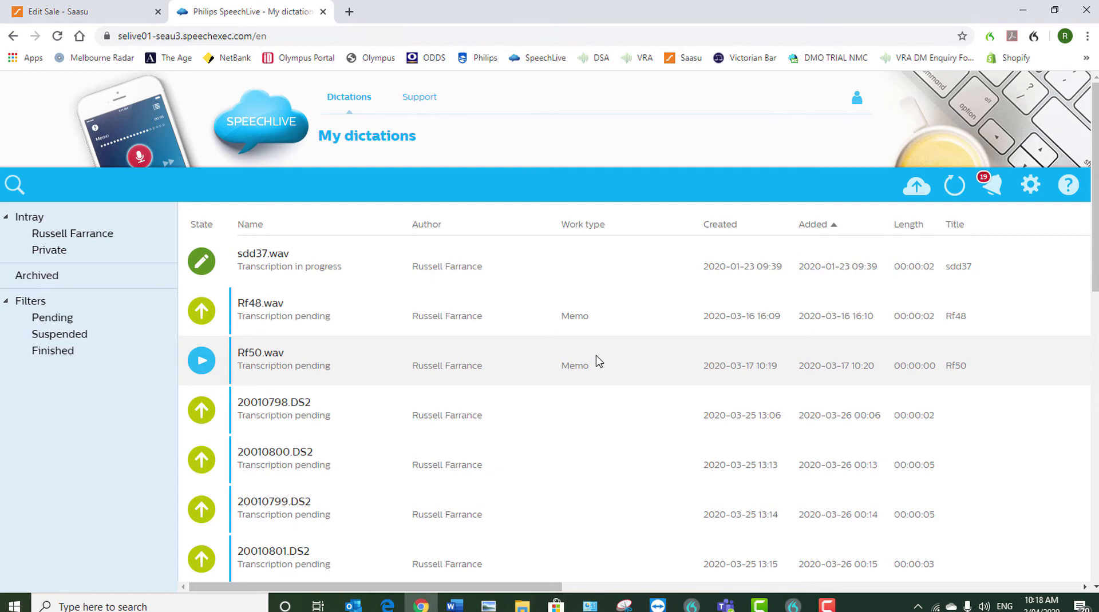
mouse_move(609, 332)
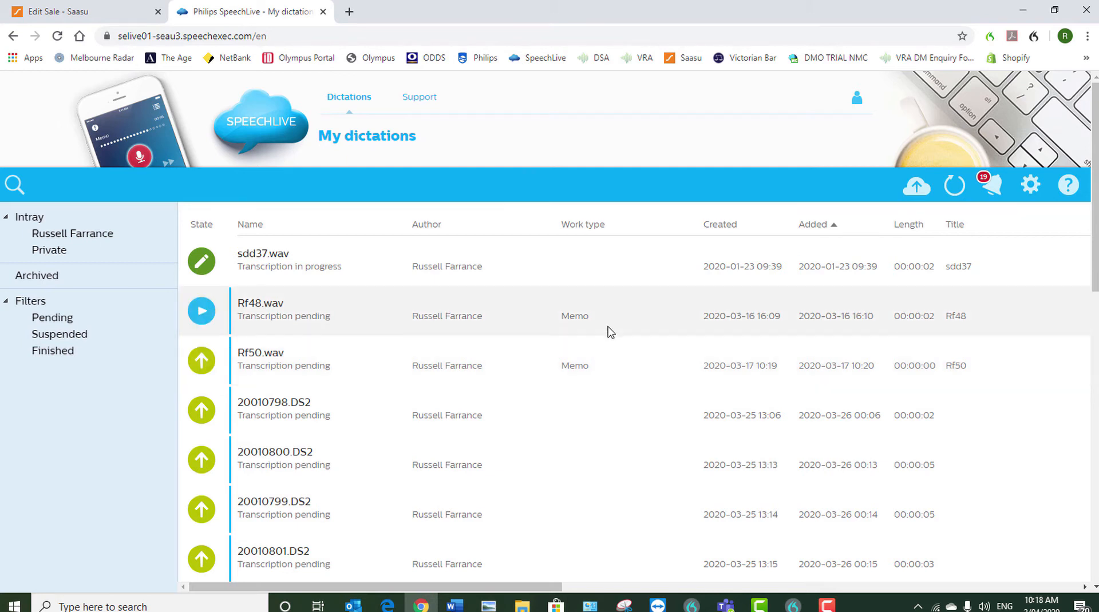
mouse_move(596, 318)
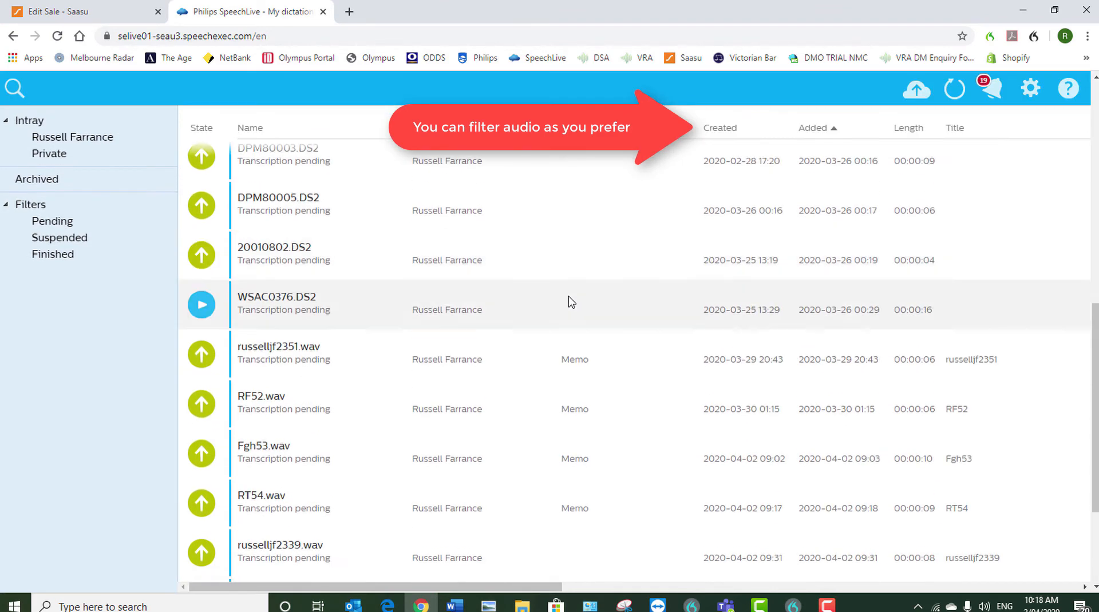
- Scroll the My dictations list to the bottom to reveal RF41.wav
scroll("down", 3)
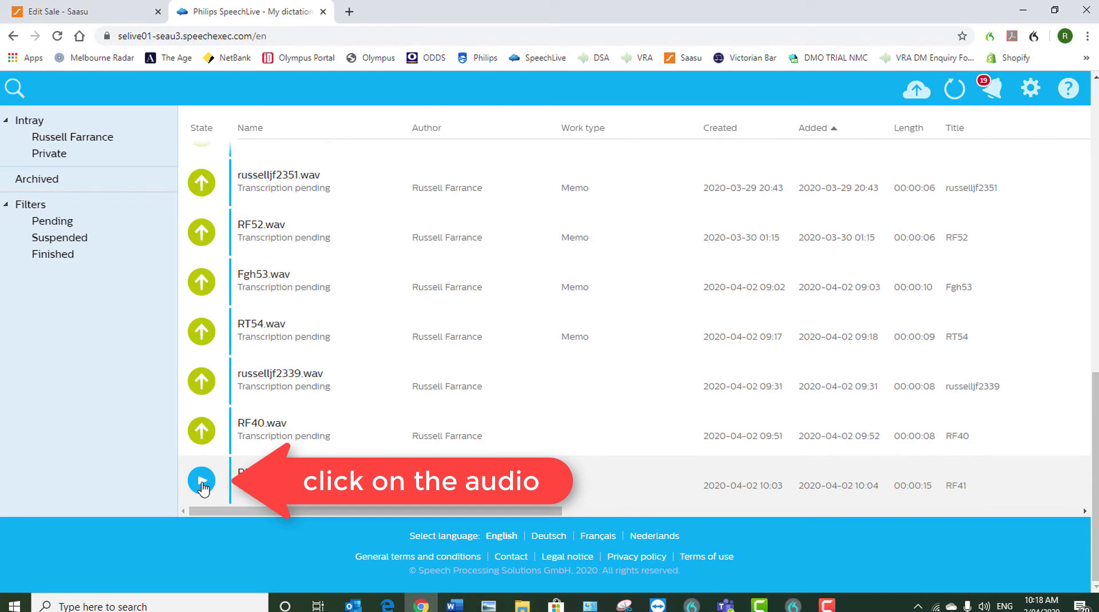
- Load RF41.wav into the player bar from its State column icon
left_click(201, 482)
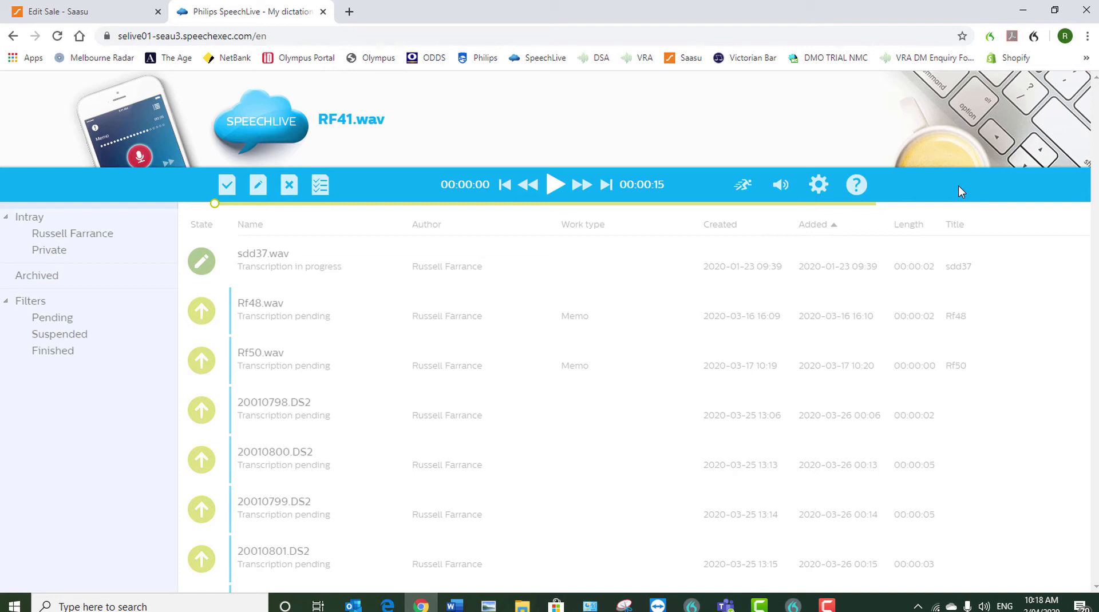
mouse_move(678, 190)
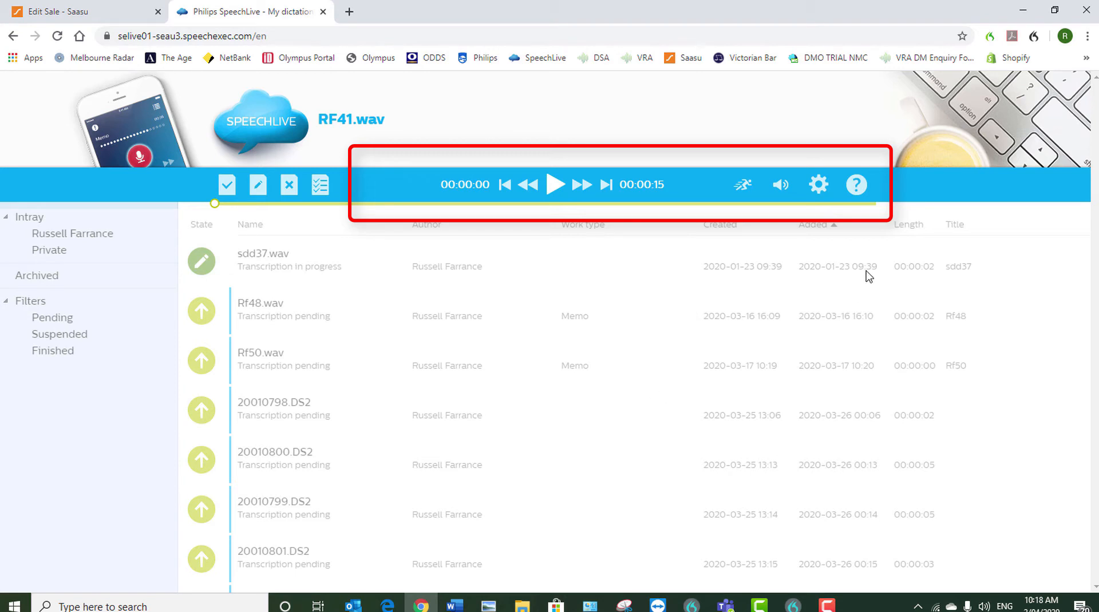
mouse_move(743, 184)
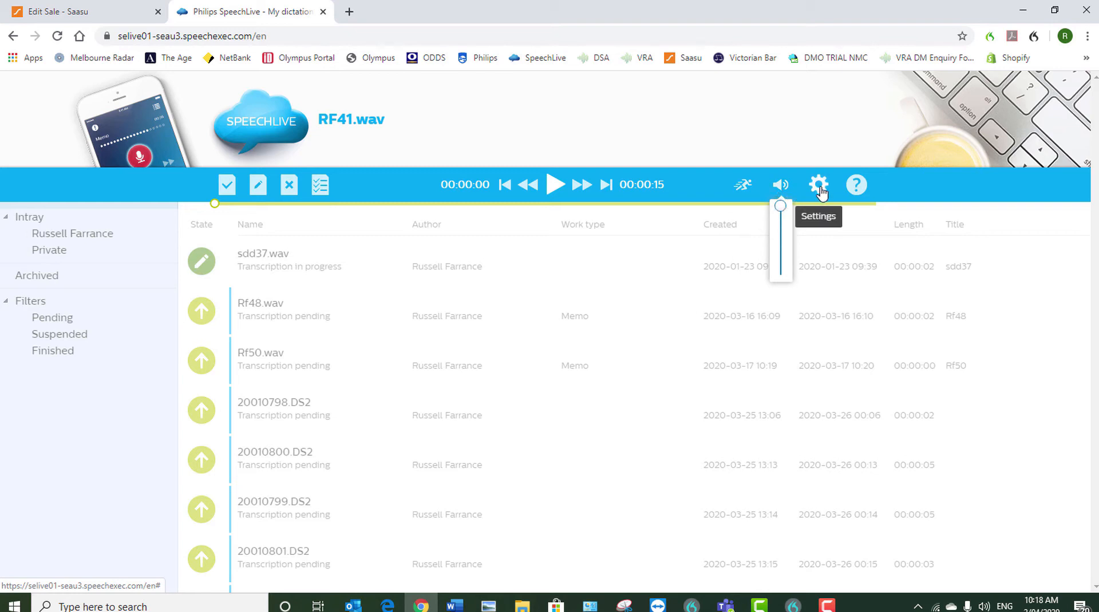
left_click(817, 184)
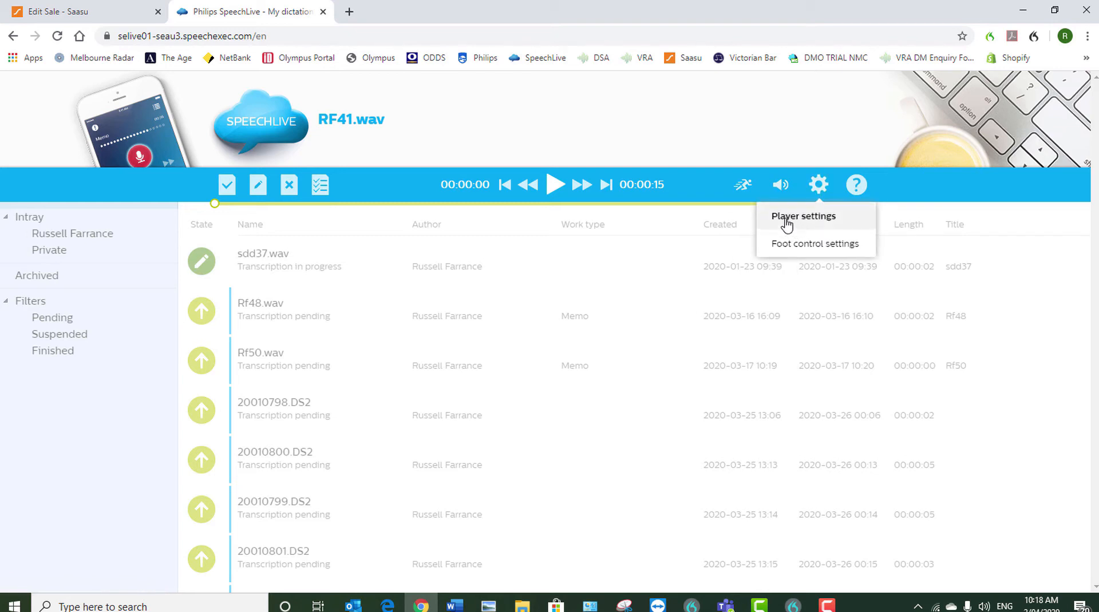
left_click(803, 216)
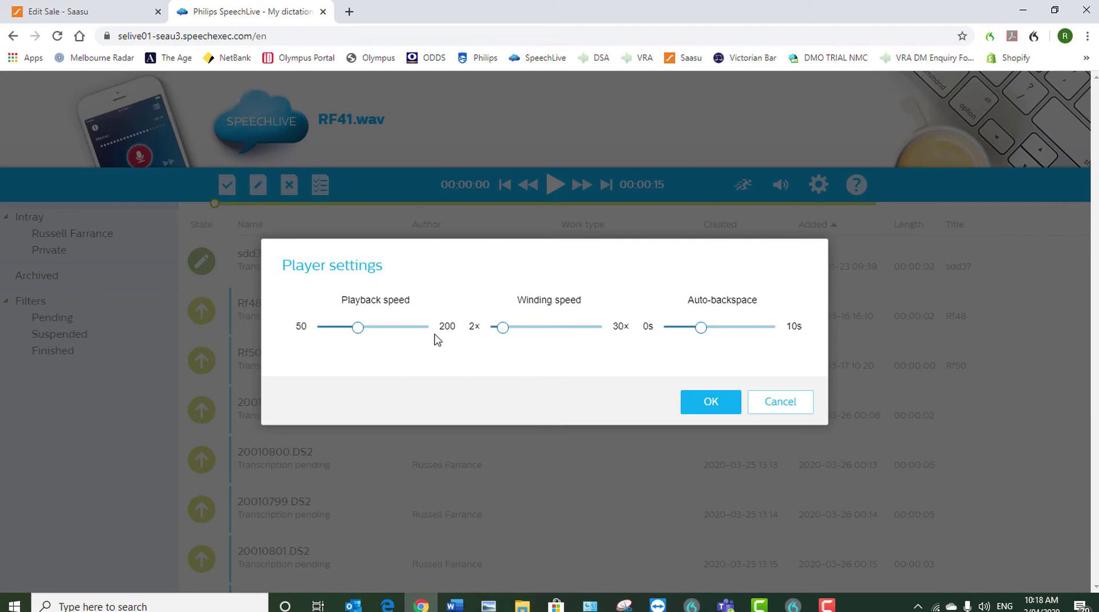
mouse_move(727, 345)
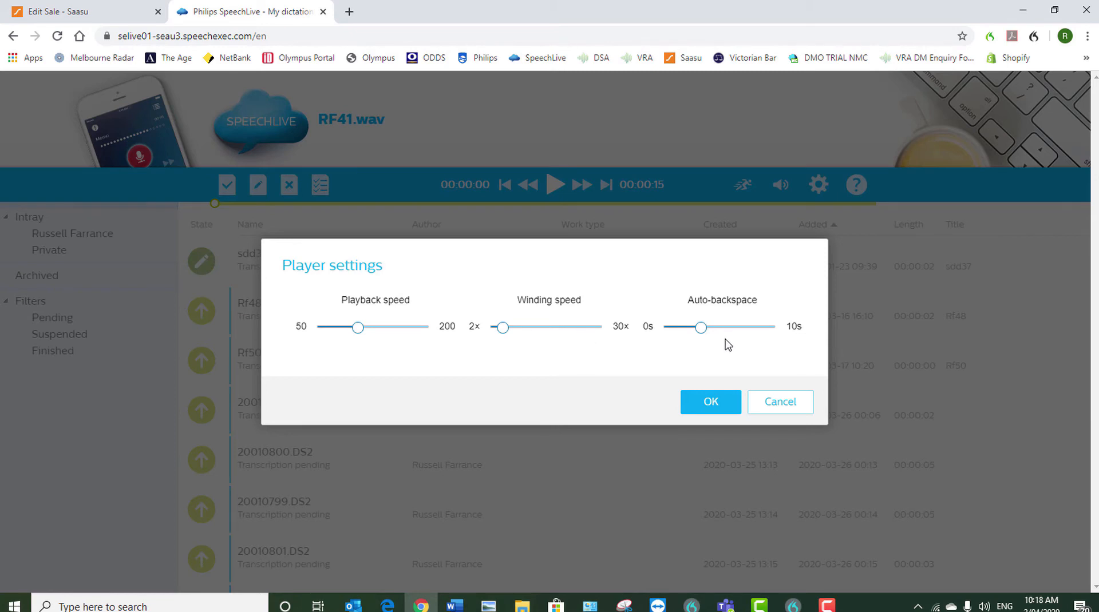
left_click(710, 402)
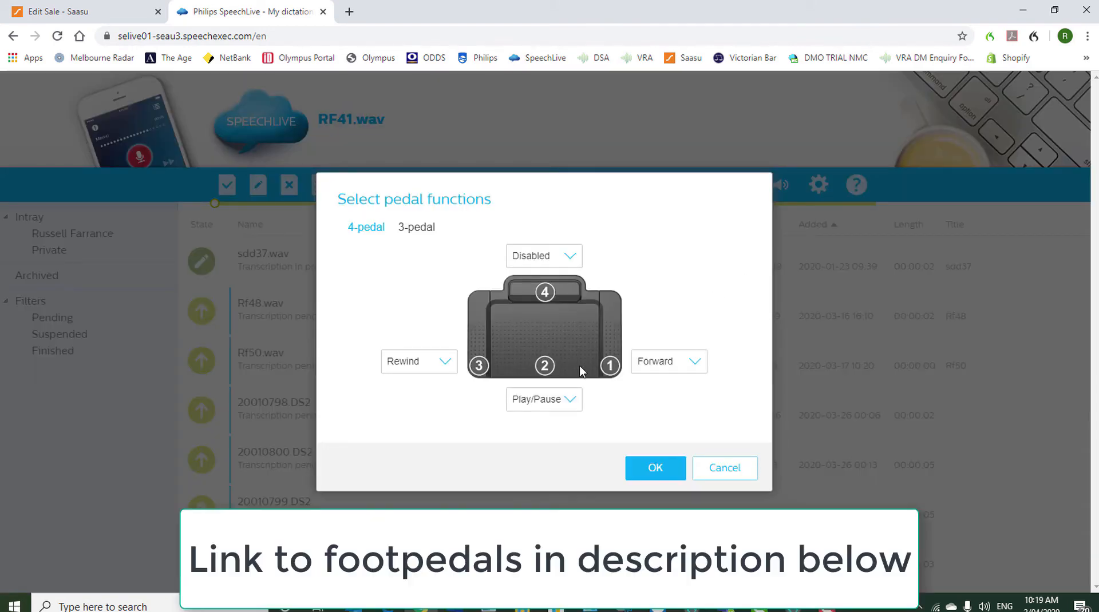
mouse_move(583, 395)
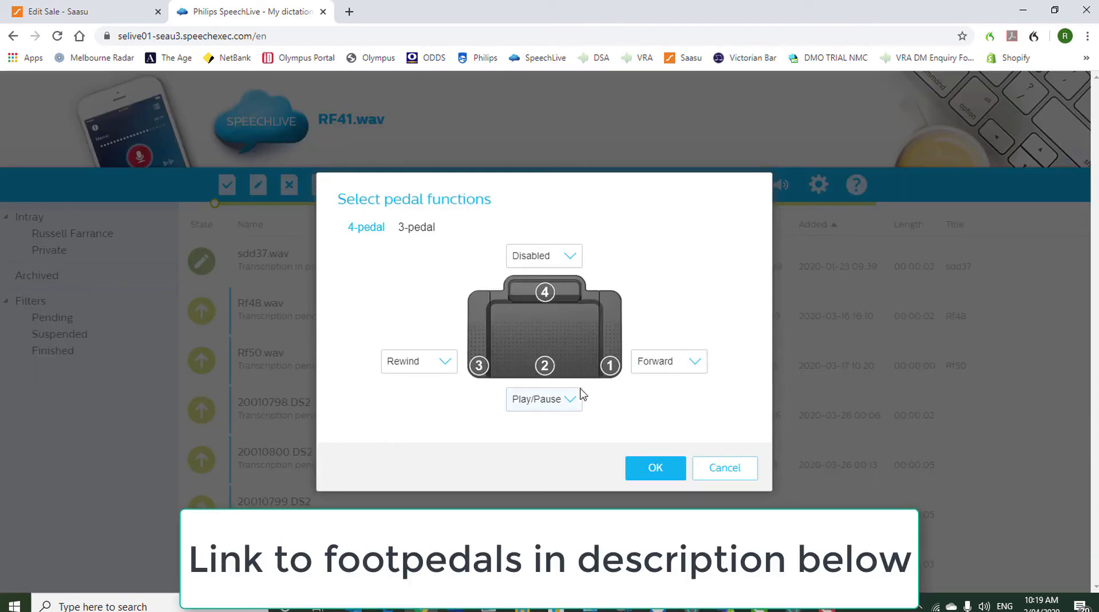
mouse_move(689, 413)
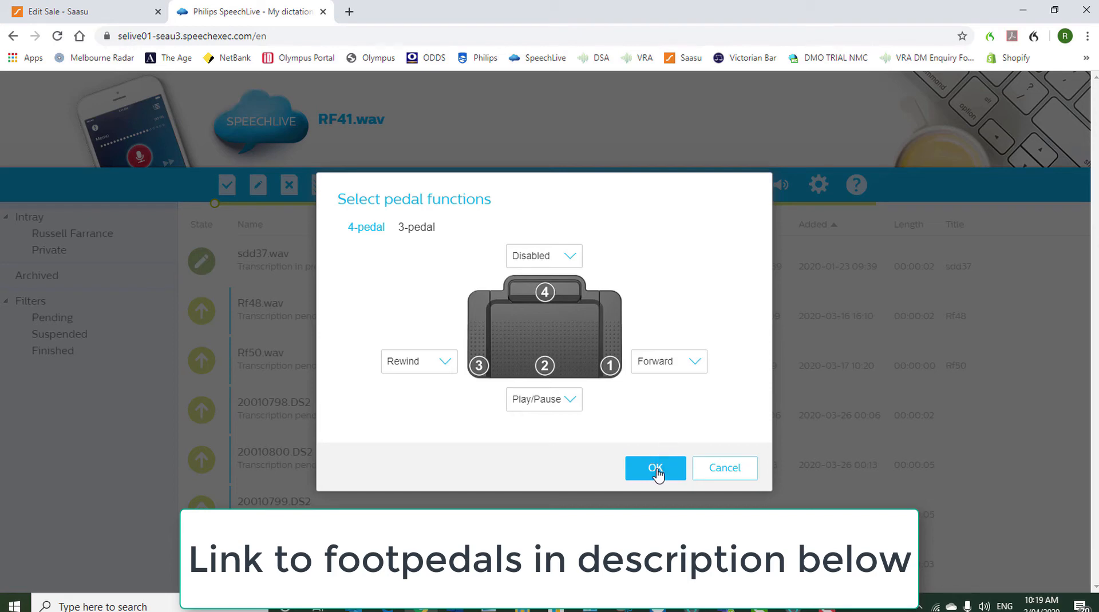
left_click(654, 469)
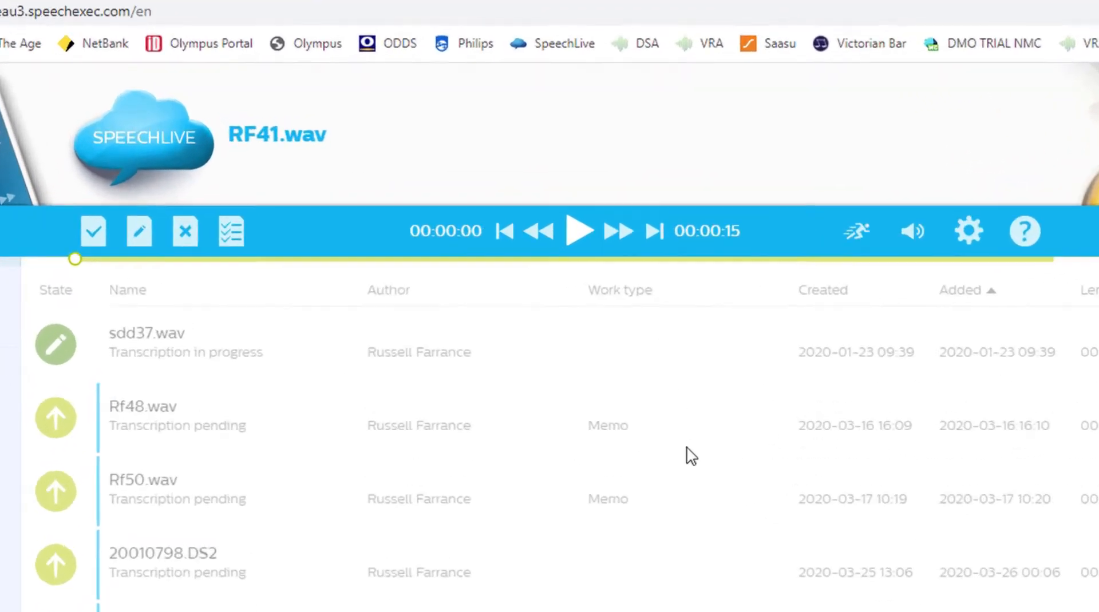
mouse_move(581, 251)
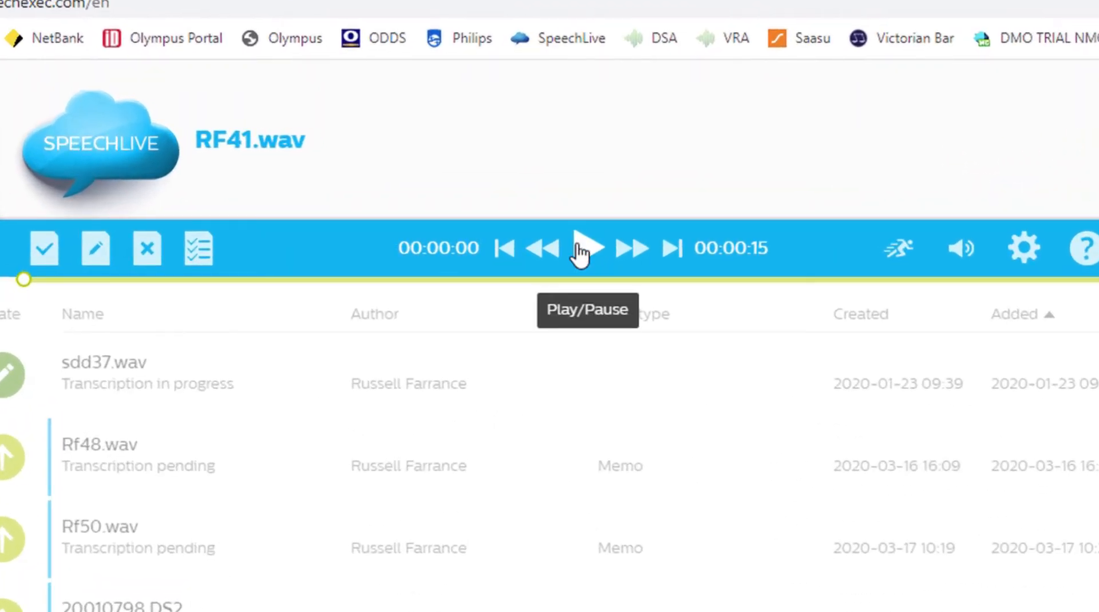
- Play RF41.wav to about 5 of its 15 seconds
left_click(586, 248)
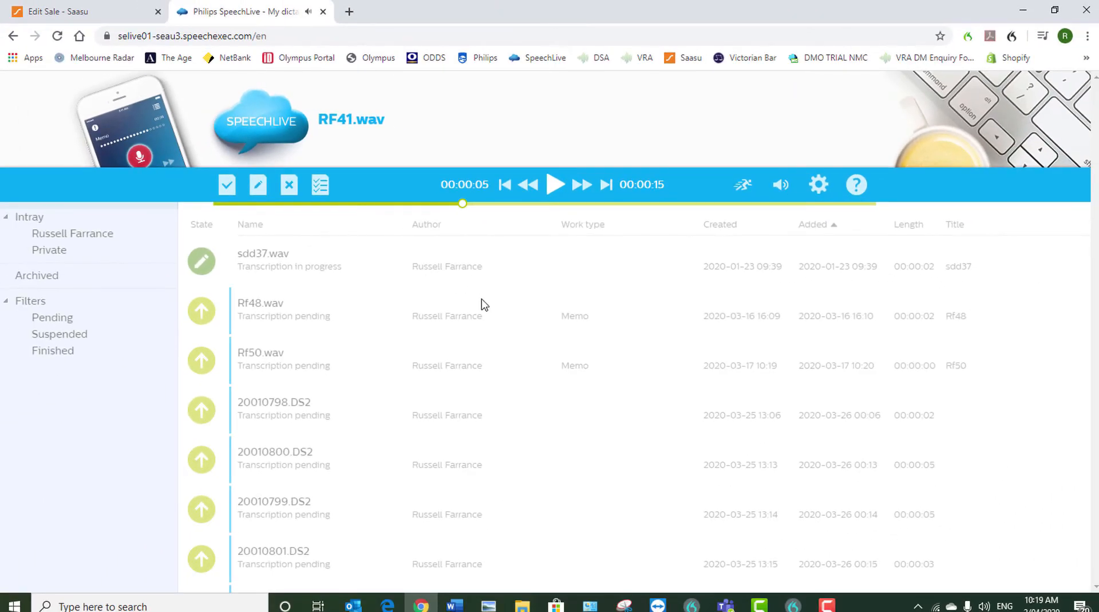
mouse_move(578, 373)
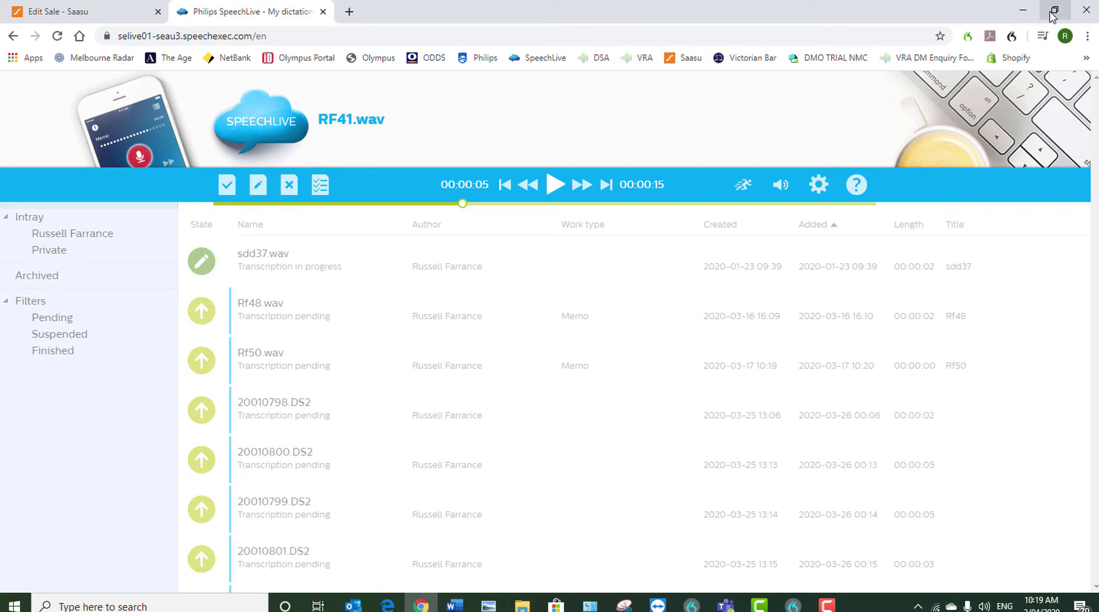
mouse_move(1054, 11)
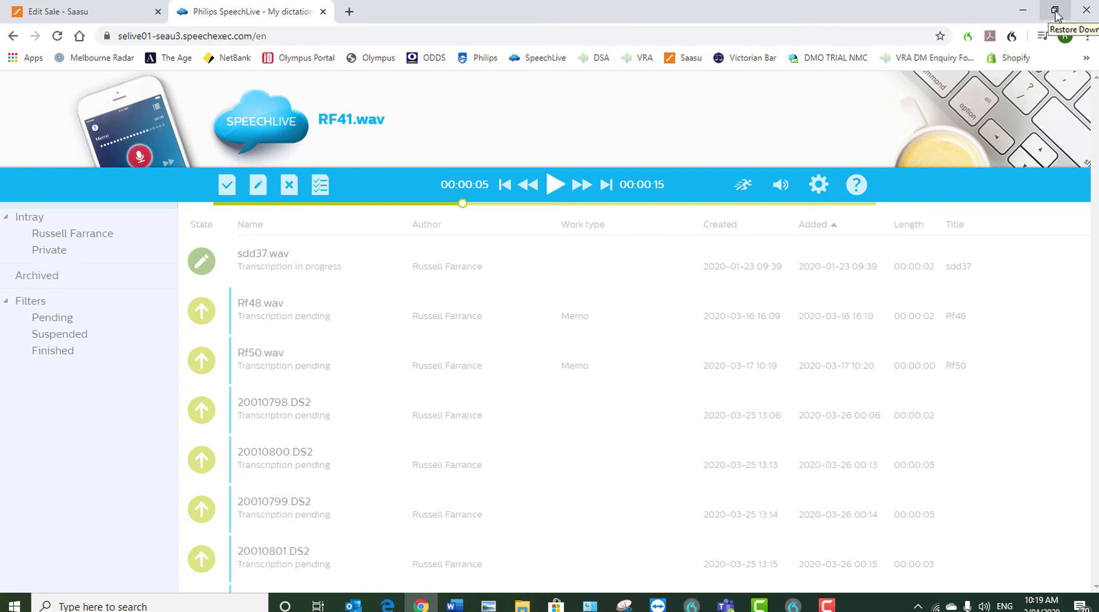
- Shrink the SpeechLive browser window and start a blank Word document
left_click(1054, 10)
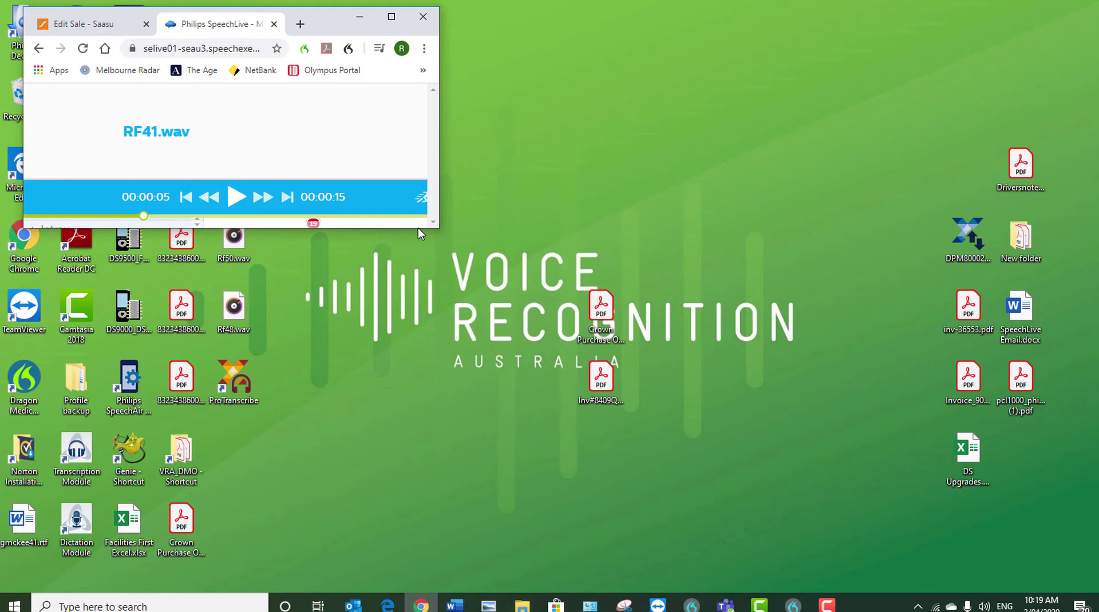
mouse_move(435, 228)
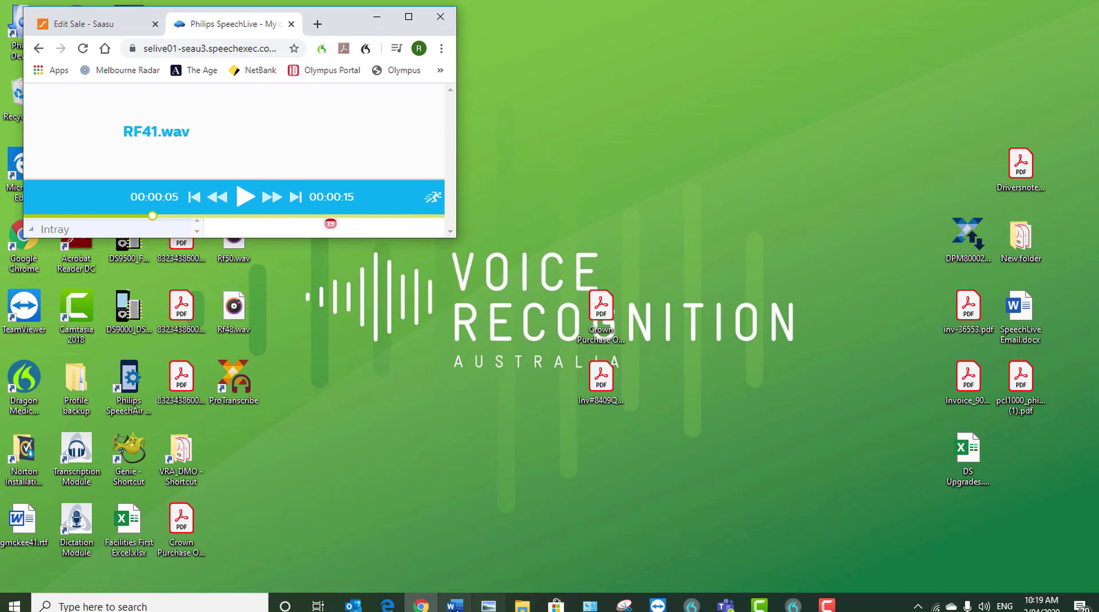
left_click(454, 606)
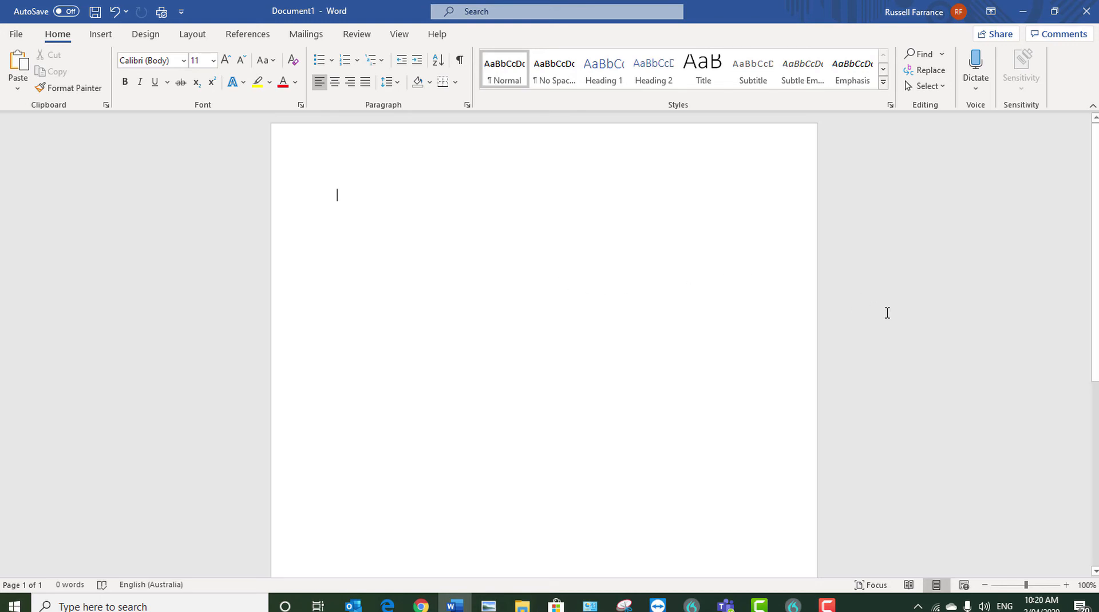
- Type test characters in Word, restore it beside the player, and resume RF41.wav
type("o")
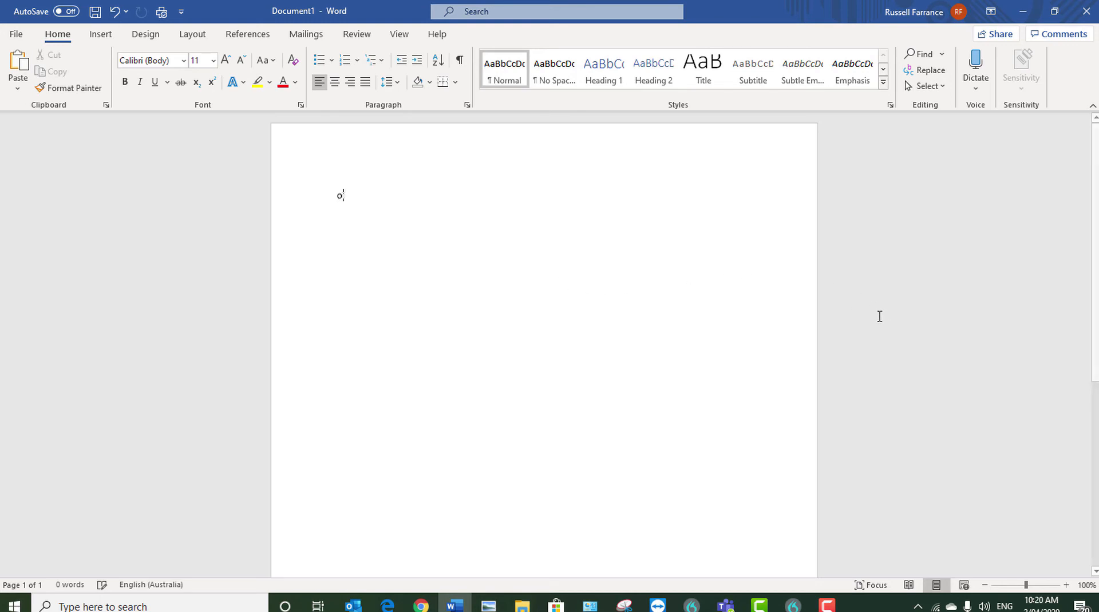
type("iu[u[0ui[0u[0iu")
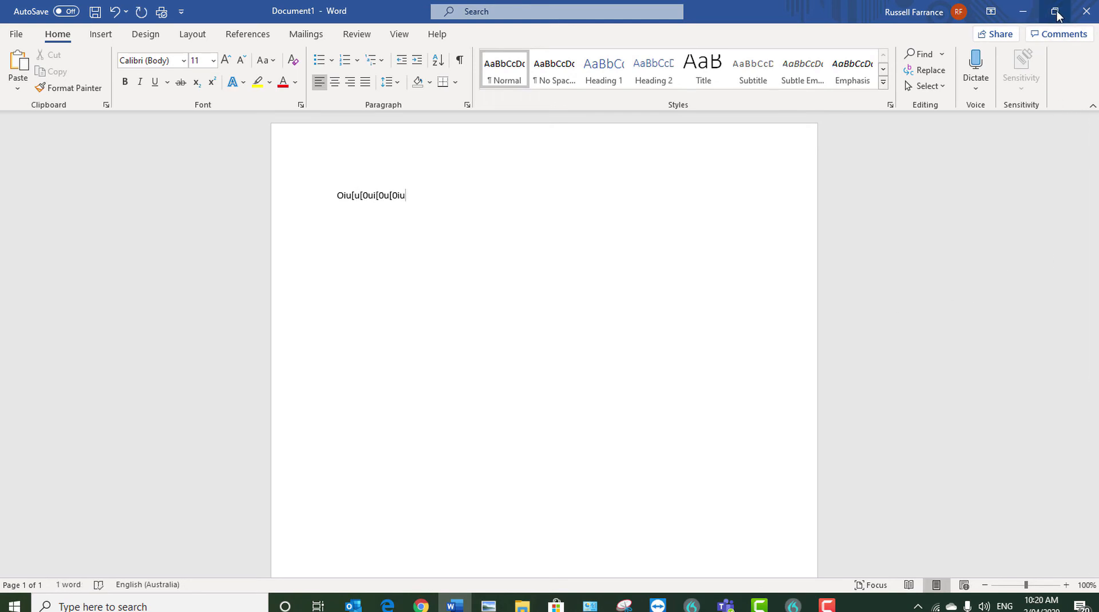
left_click(1053, 12)
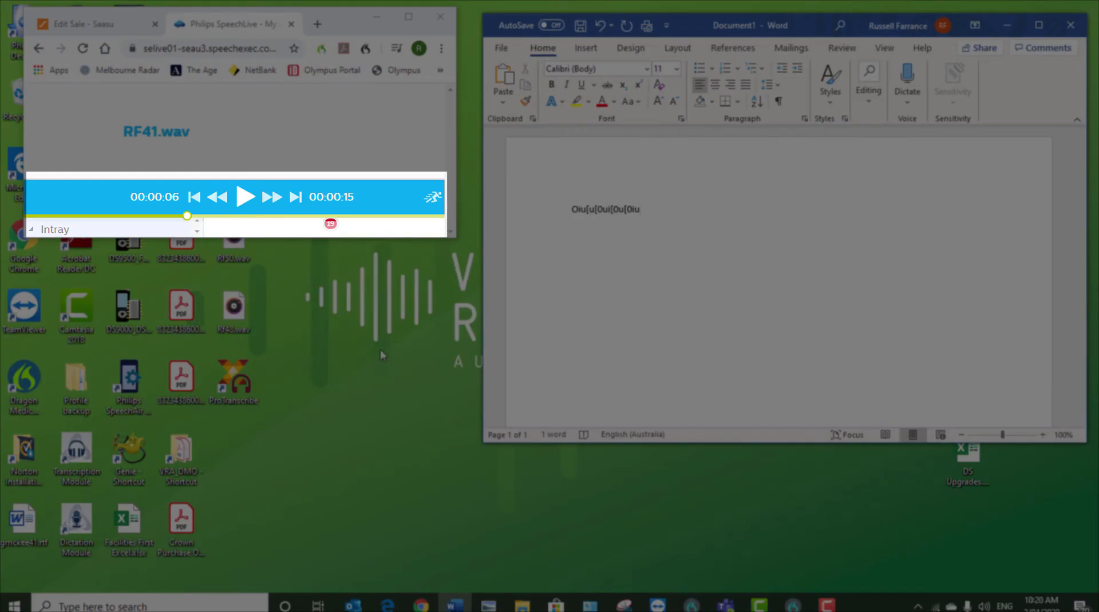
mouse_move(347, 396)
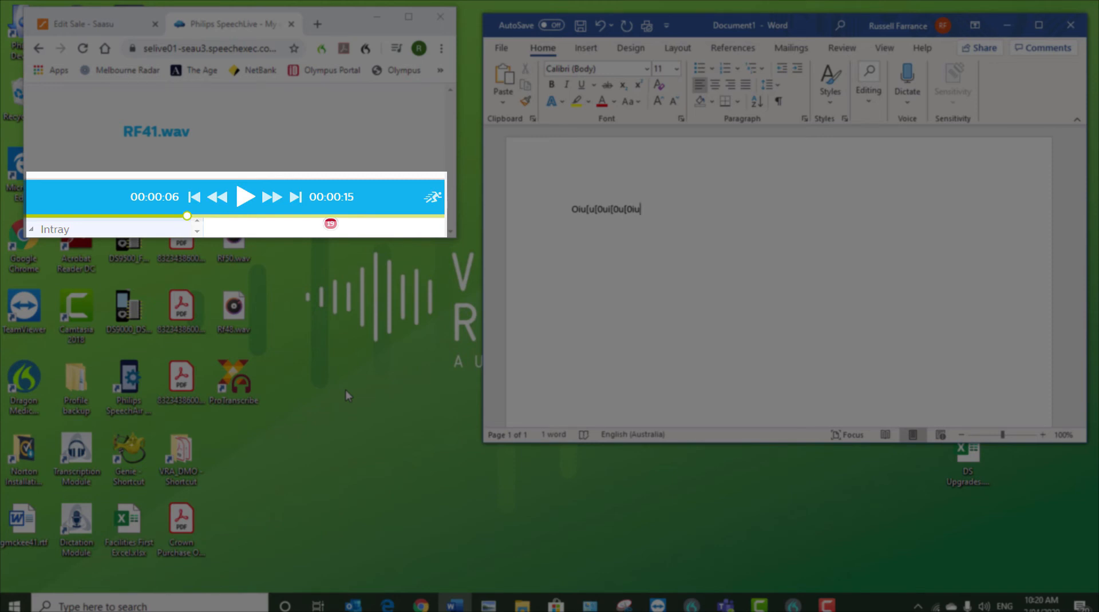
mouse_move(341, 272)
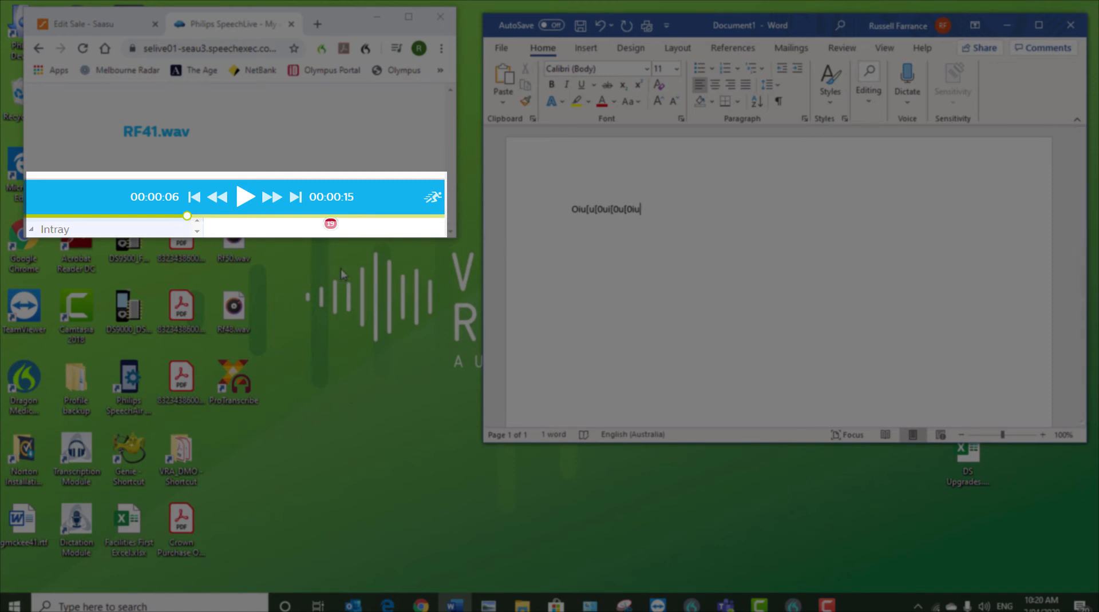
mouse_move(460, 261)
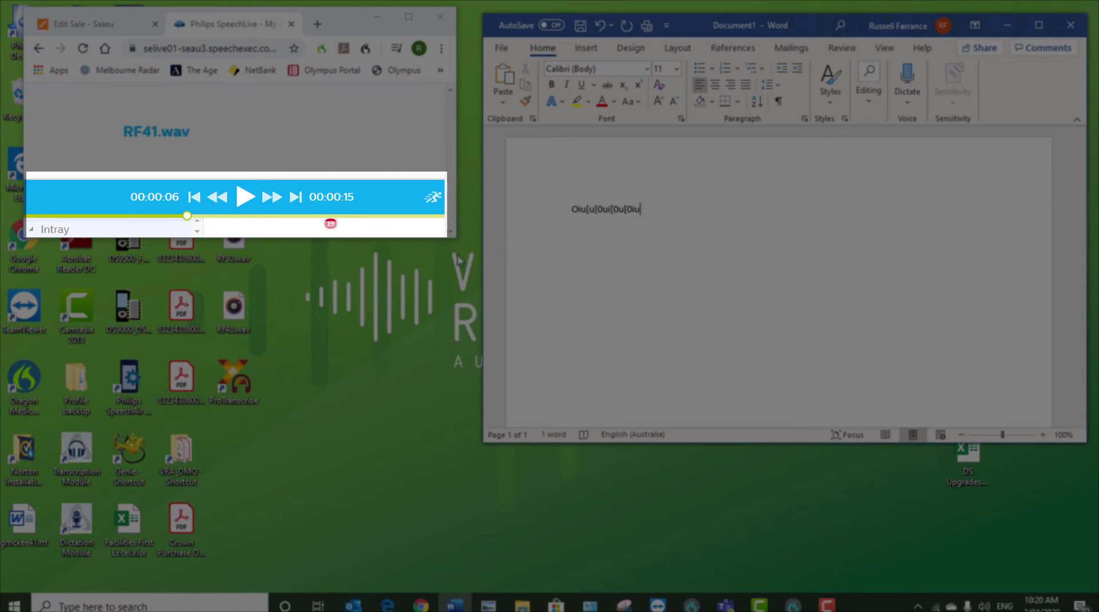
left_click(245, 197)
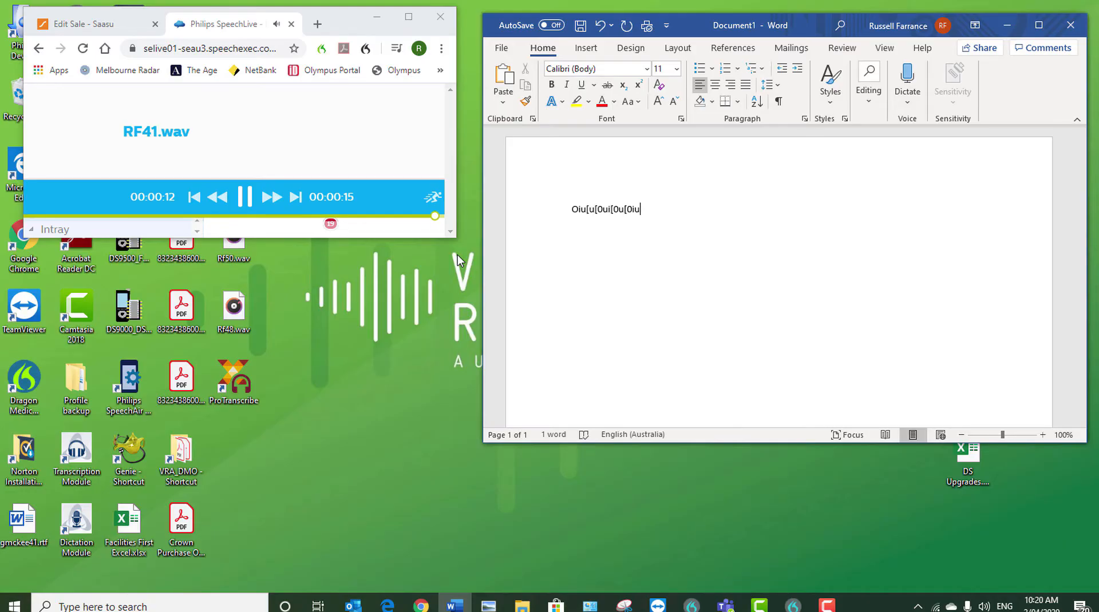
- Maximize SpeechLive, check the RF41 title in Properties, and close the dialog unchanged
left_click(245, 196)
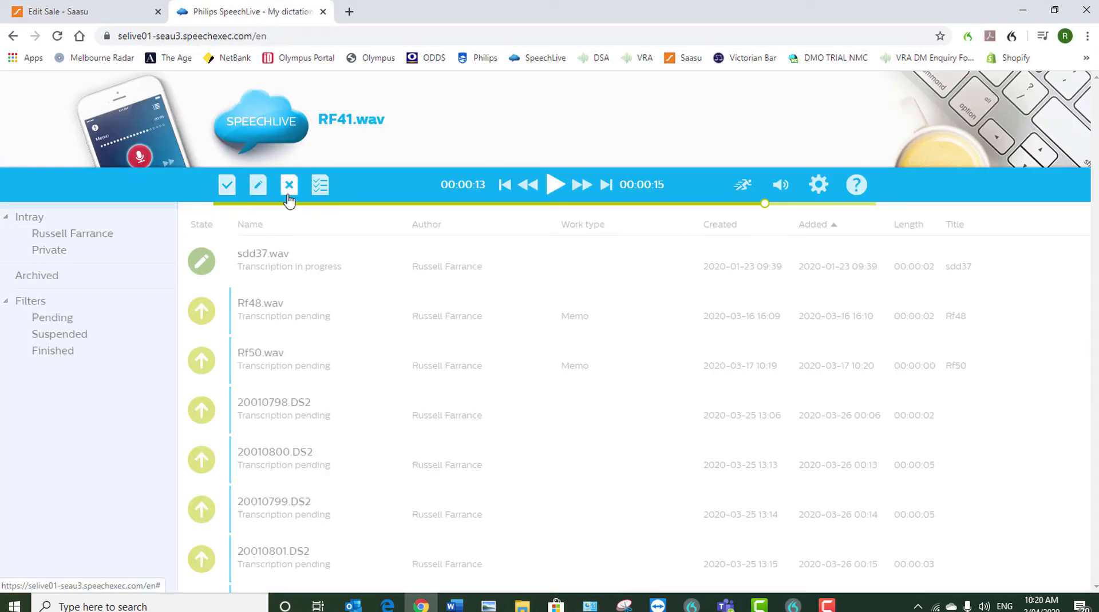
left_click(258, 185)
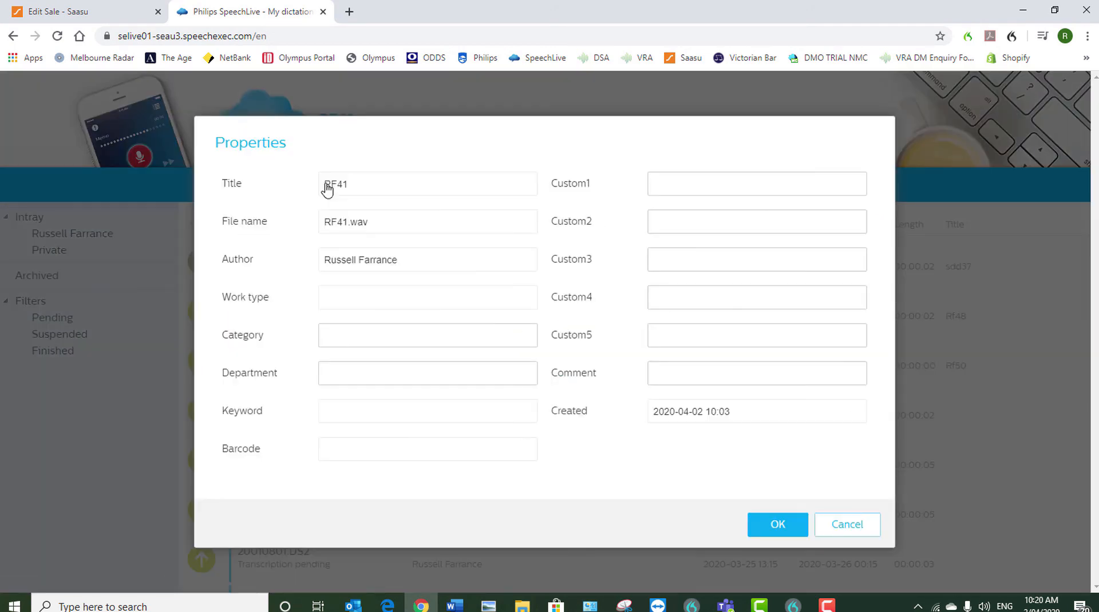
left_click(325, 183)
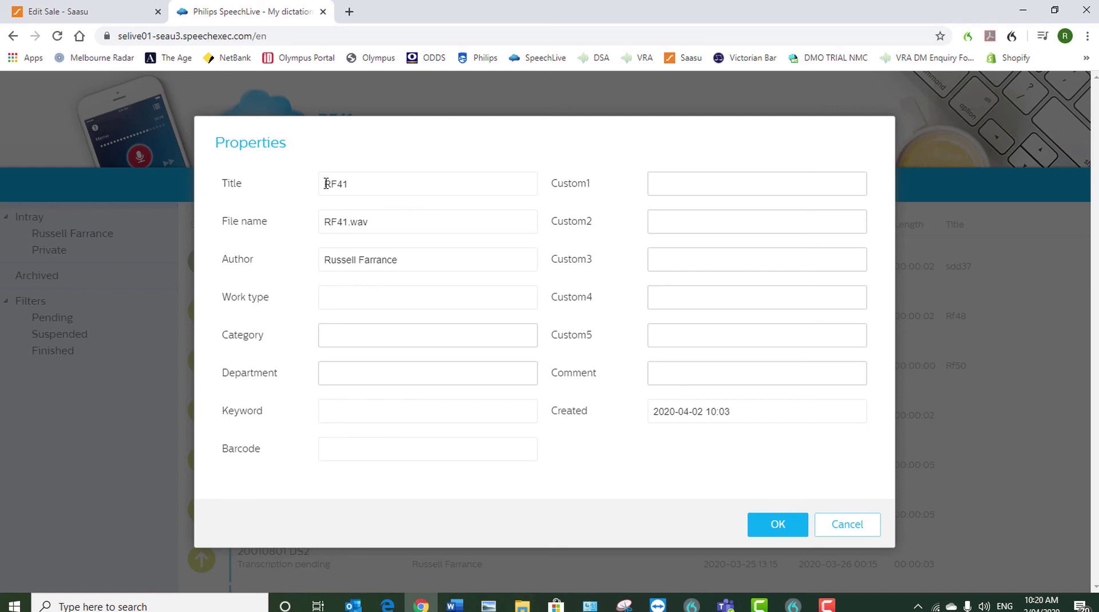
left_click(777, 525)
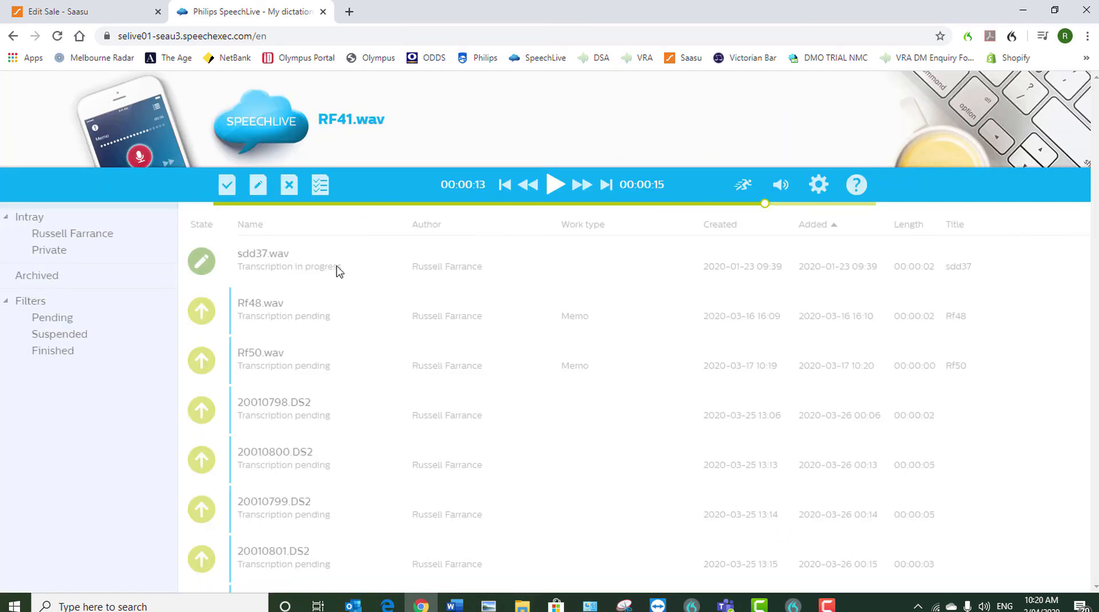
mouse_move(258, 184)
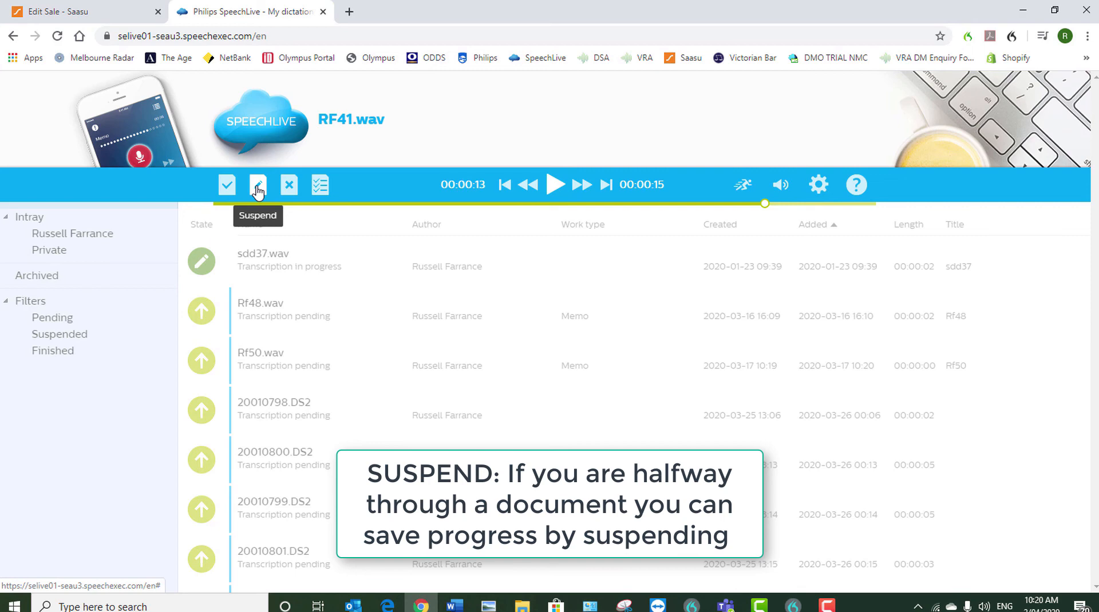
- Cancel the suspend prompt, then finish RF41.wav's transcription and confirm with OK
left_click(257, 185)
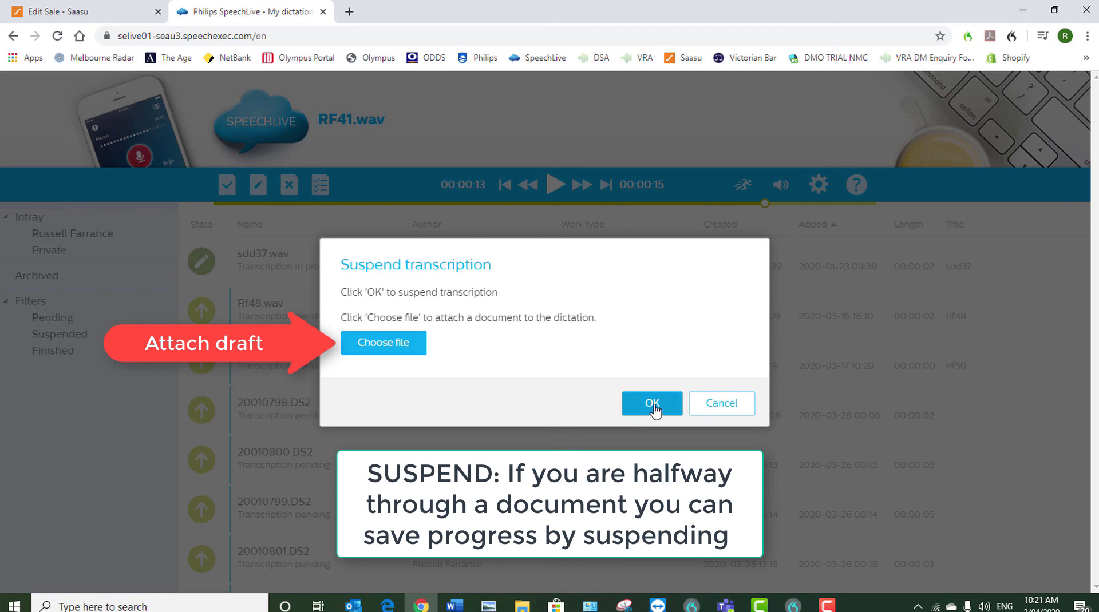
left_click(652, 403)
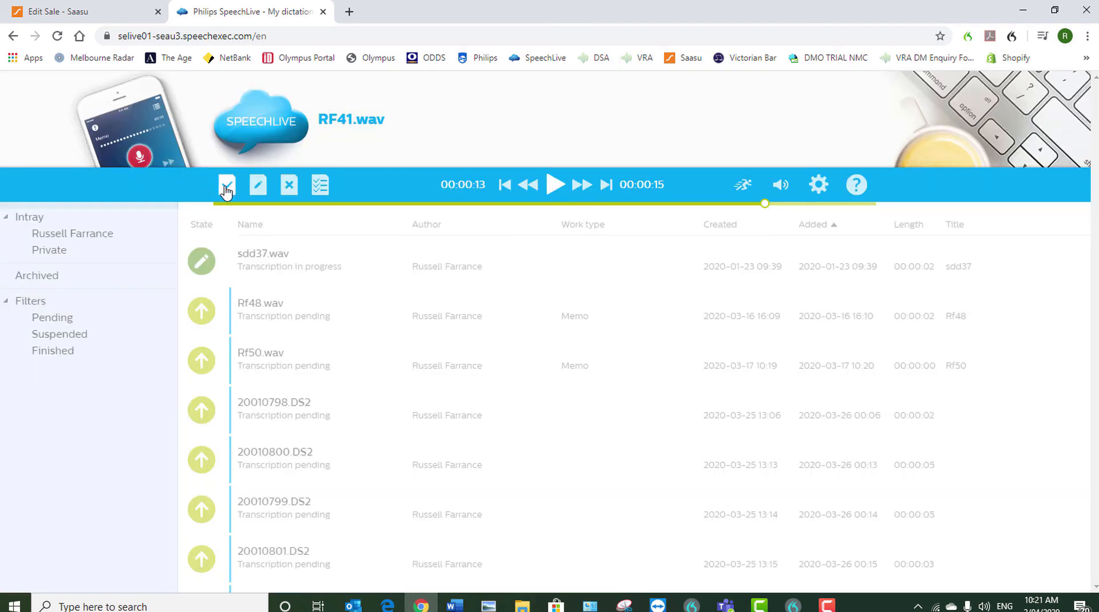
left_click(226, 185)
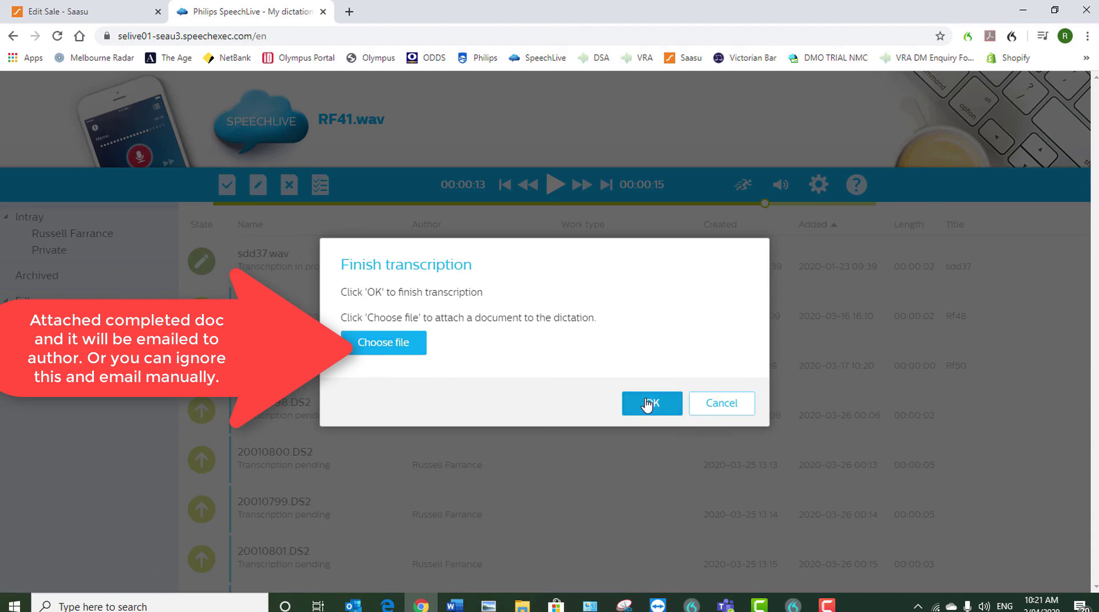
left_click(652, 403)
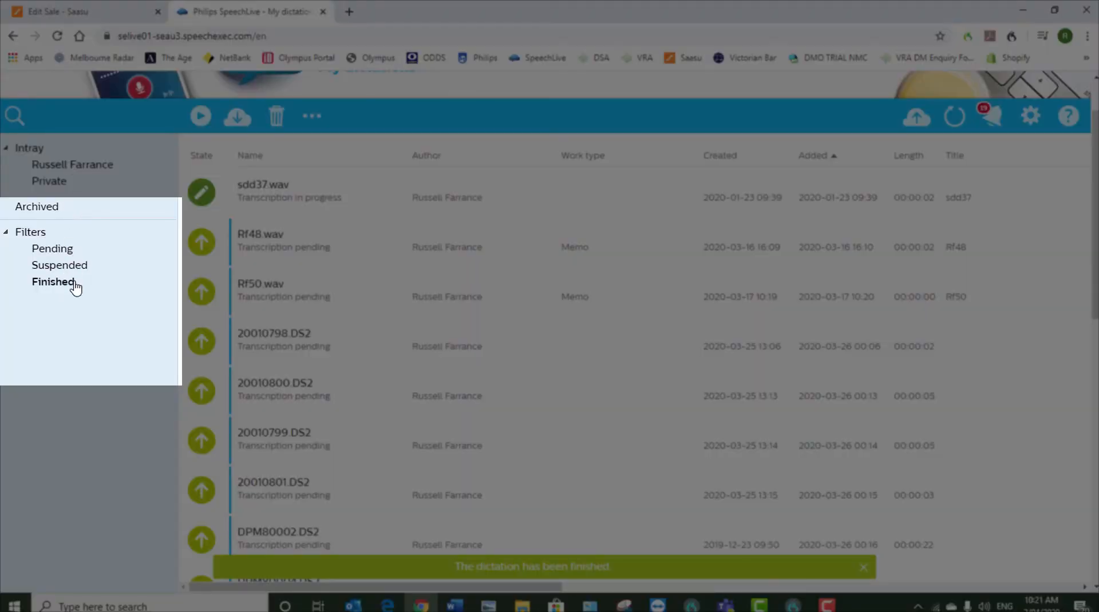
- Apply the Finished filter to list RF41.wav as transcription finished
left_click(53, 282)
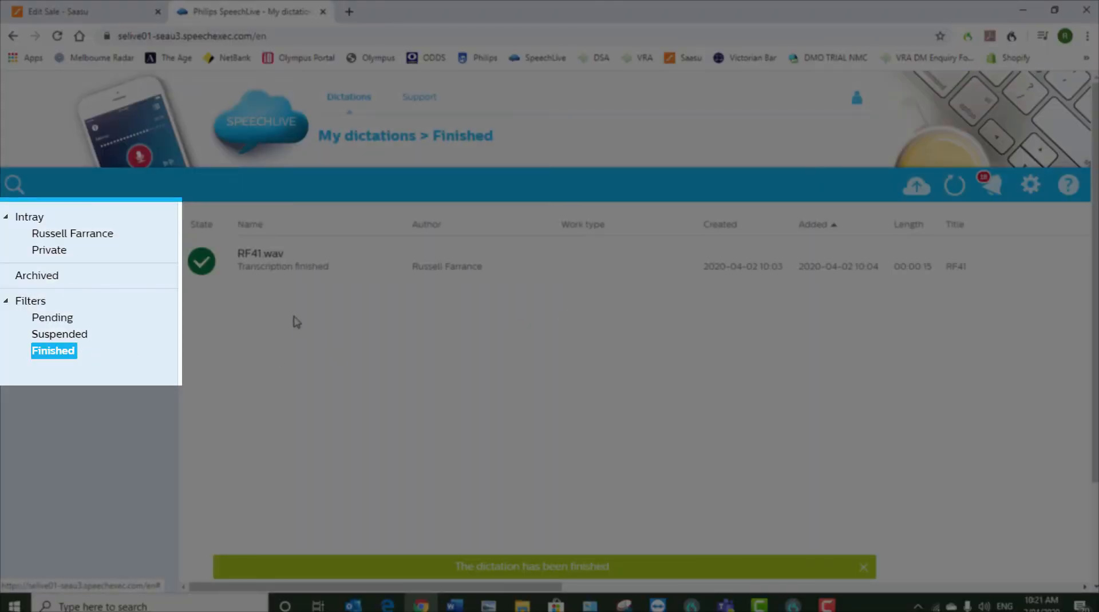
left_click(863, 566)
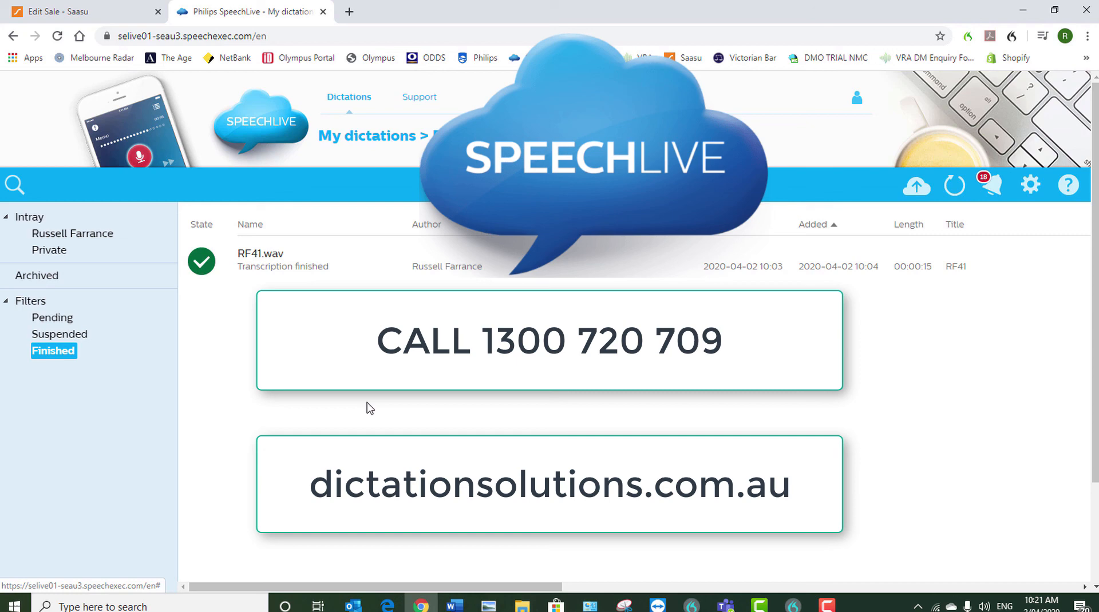
mouse_move(378, 410)
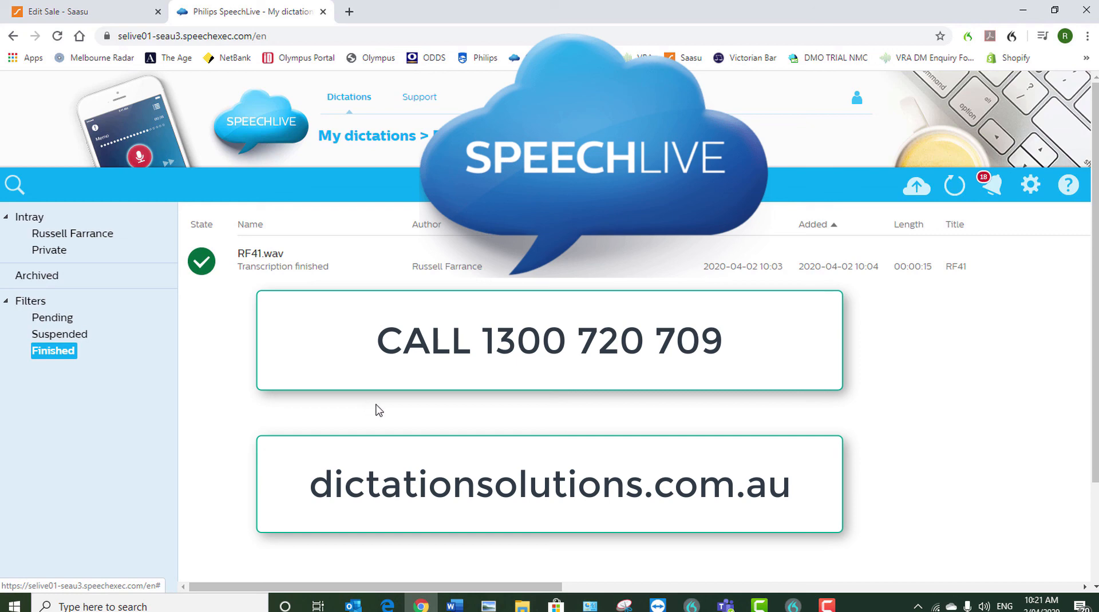